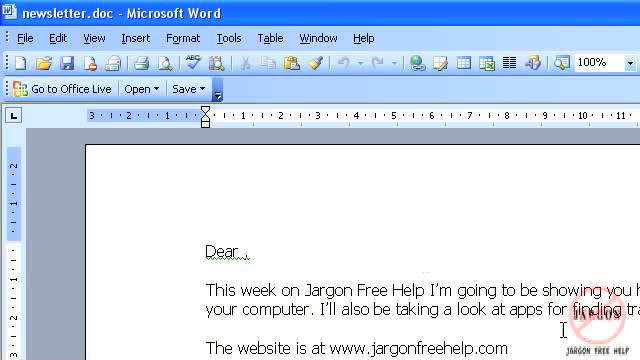
mouse_move(304, 108)
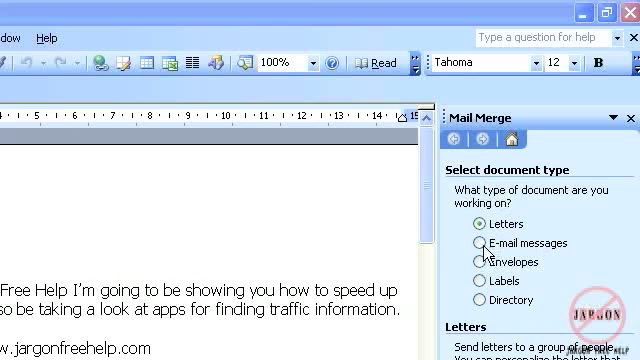
Choose E-mail messages as the merge document type instead of Letters.
click(480, 244)
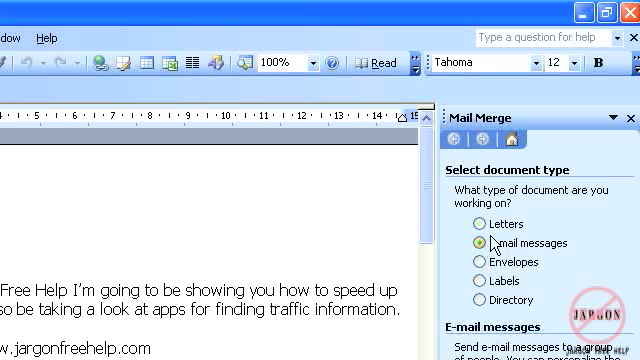
click(476, 244)
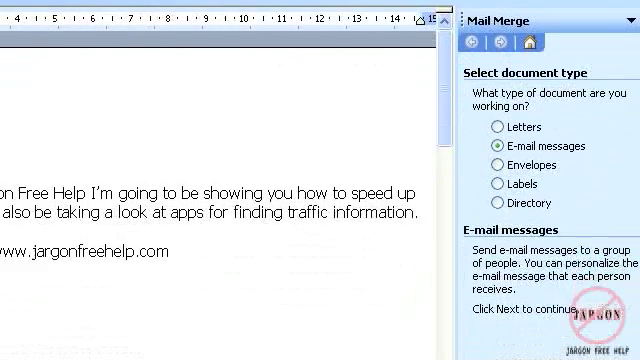
scroll(down, 3)
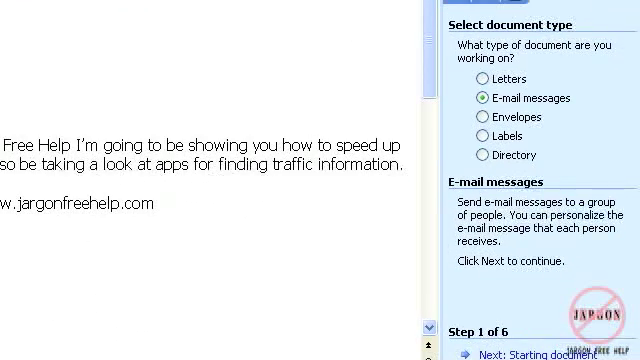
mouse_move(436, 248)
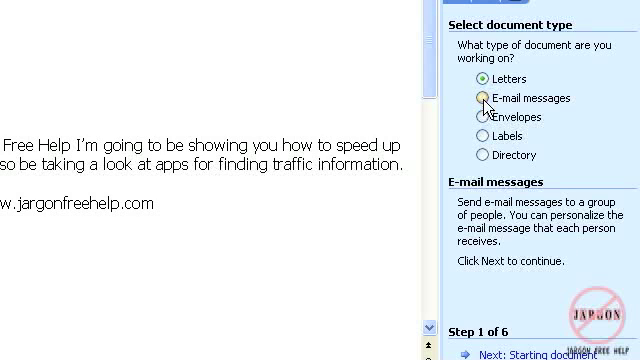
click(480, 98)
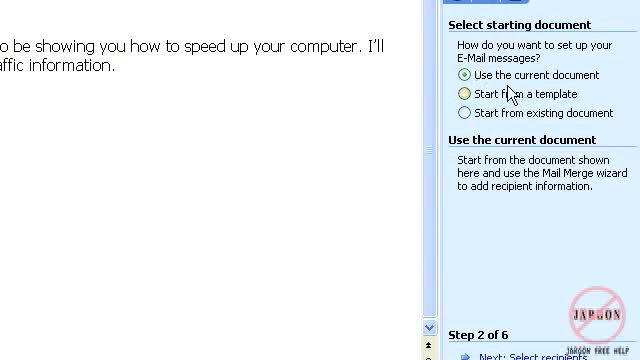
mouse_move(484, 104)
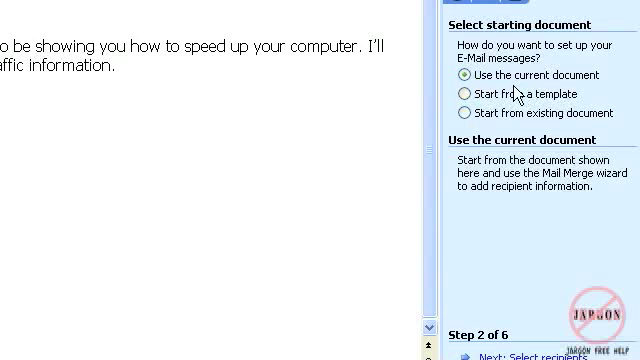
Keep the current newsletter as the starting document and proceed to Select recipients.
click(528, 356)
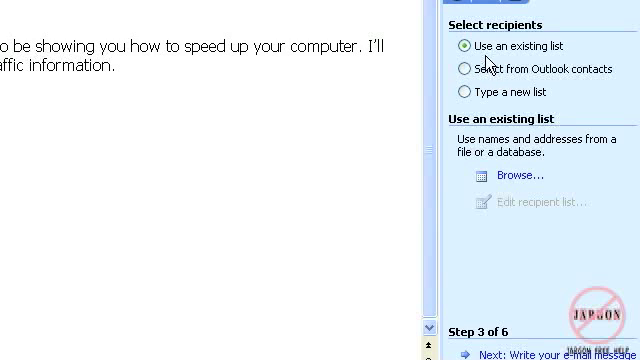
mouse_move(500, 104)
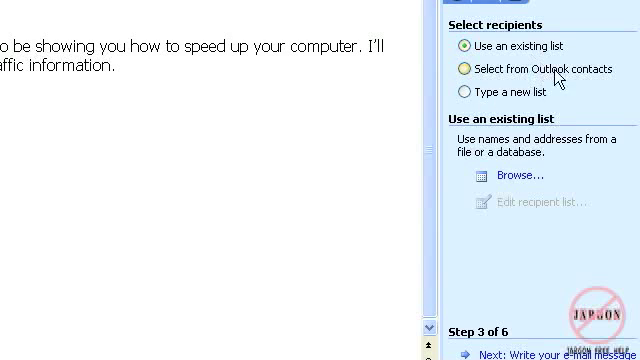
mouse_move(512, 178)
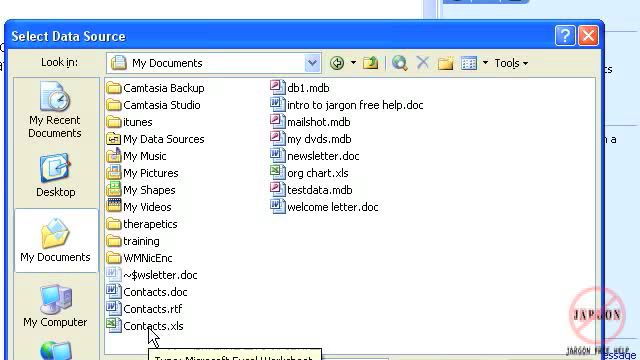
Select Contacts.xls as the existing recipient list data source.
click(150, 326)
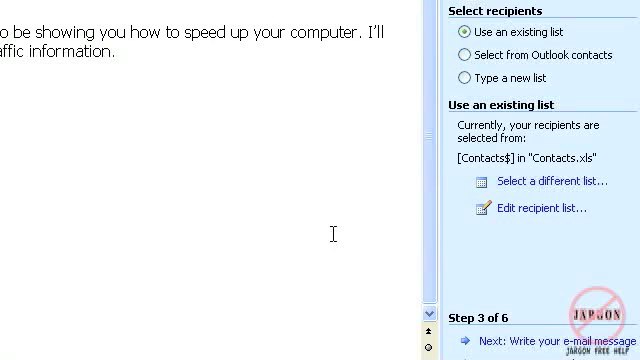
mouse_move(556, 296)
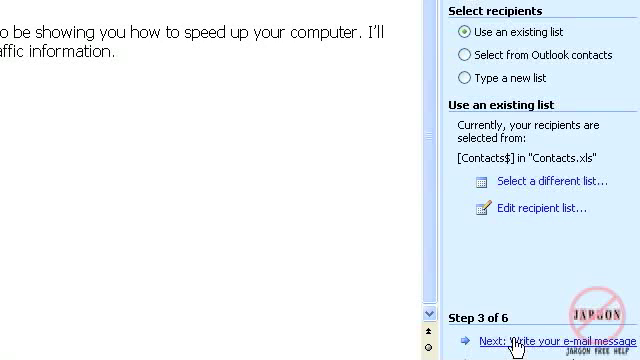
Advance the wizard to step 4, Write your e-mail message.
click(516, 342)
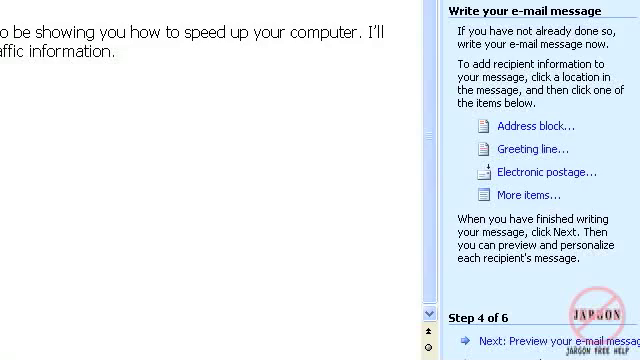
scroll(down, 3)
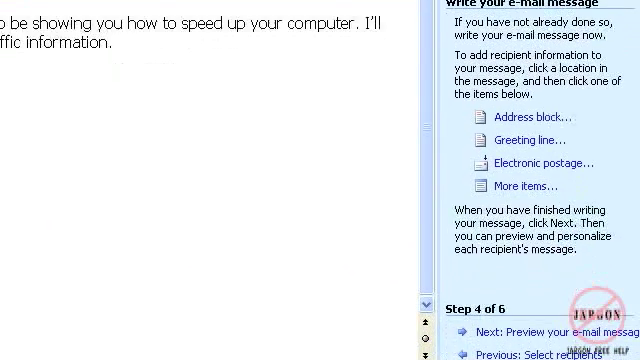
mouse_move(516, 188)
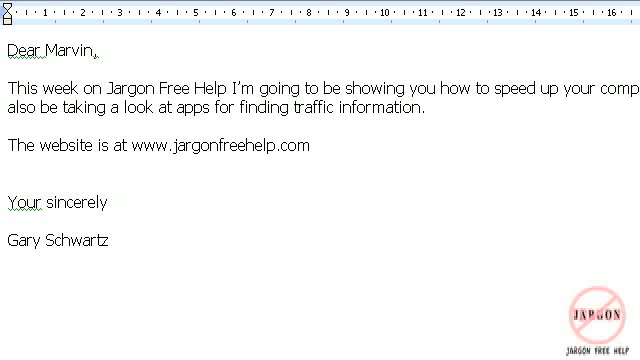
Step through recipients so the greeting previews first names Ernest and Walter.
text(Ernest)
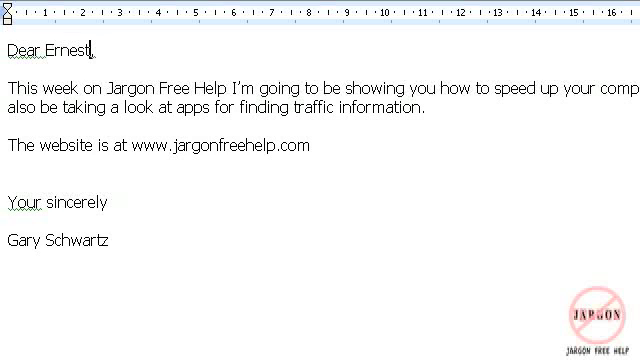
text(Walter)
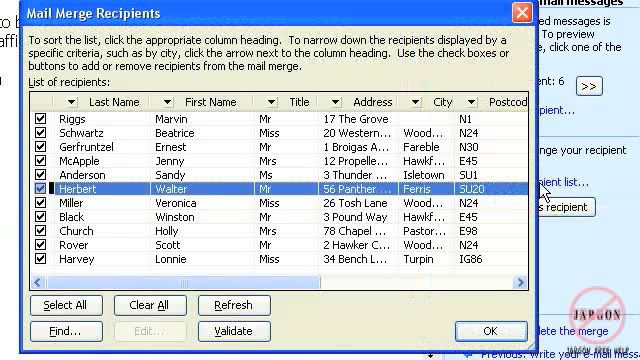
scroll(right, 3)
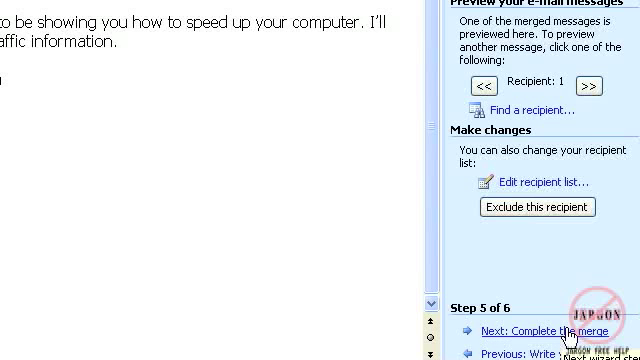
Reach step 6, Complete the merge, and bring up the Merge to E-mail settings.
click(528, 330)
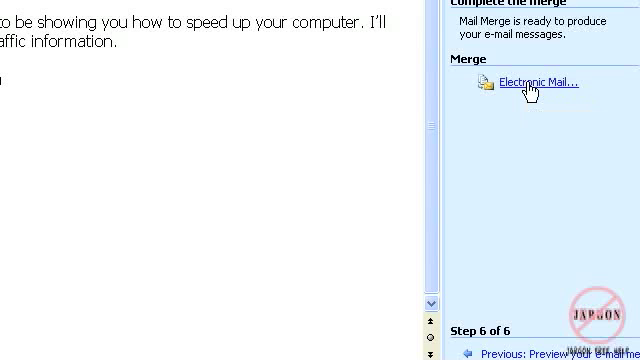
click(540, 80)
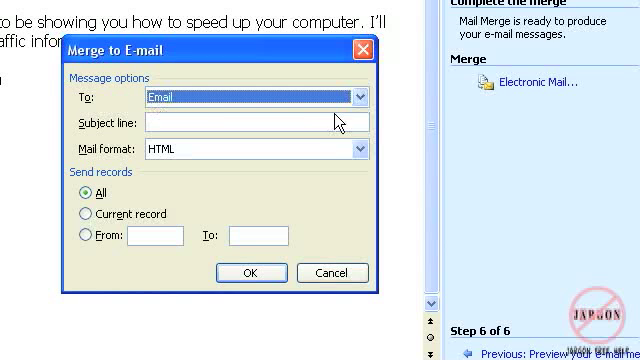
Enter the subject line 'This week's podcast' and show the Mail format choices.
click(358, 96)
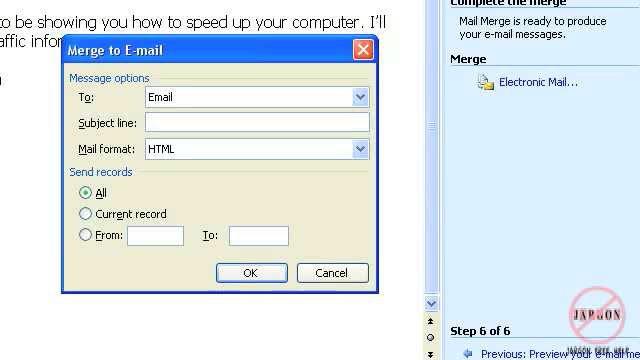
text(This wee)
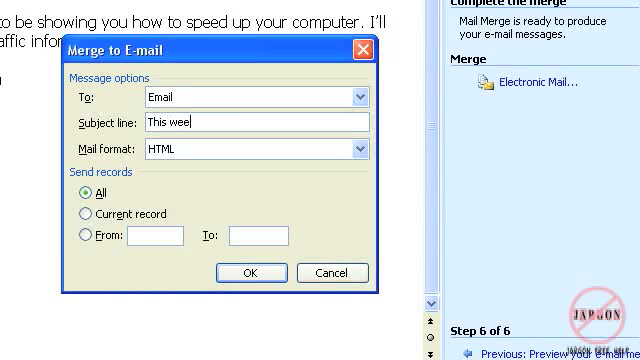
text(k's podc)
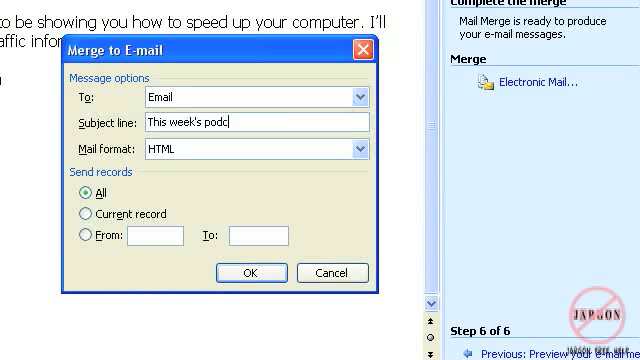
text(ast)
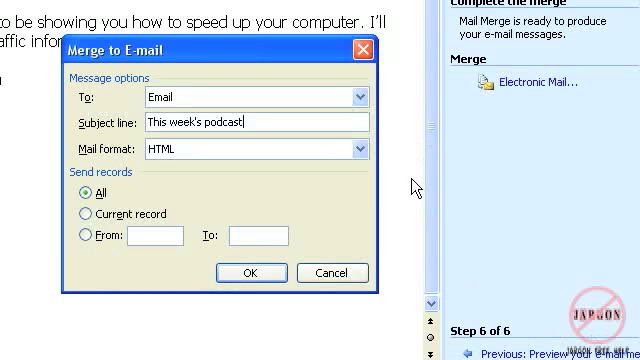
click(356, 148)
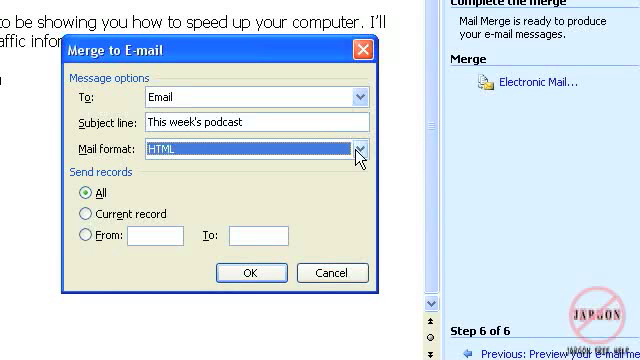
click(356, 150)
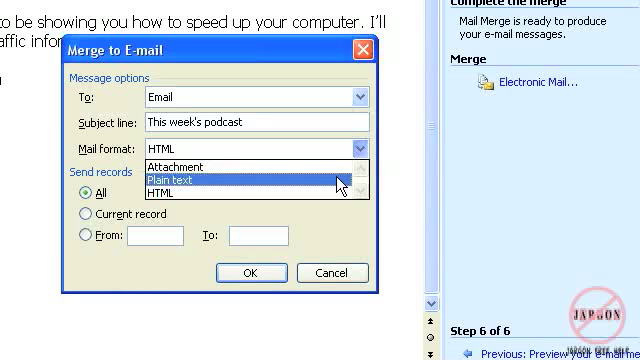